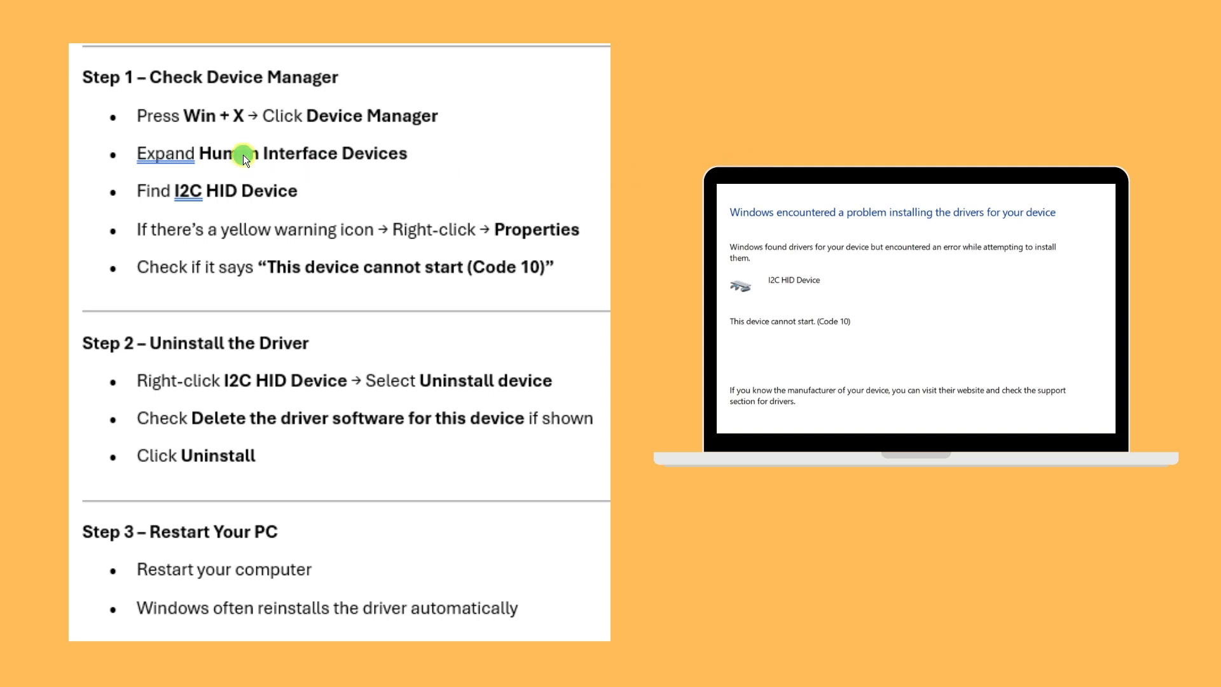
mouse_move(174, 174)
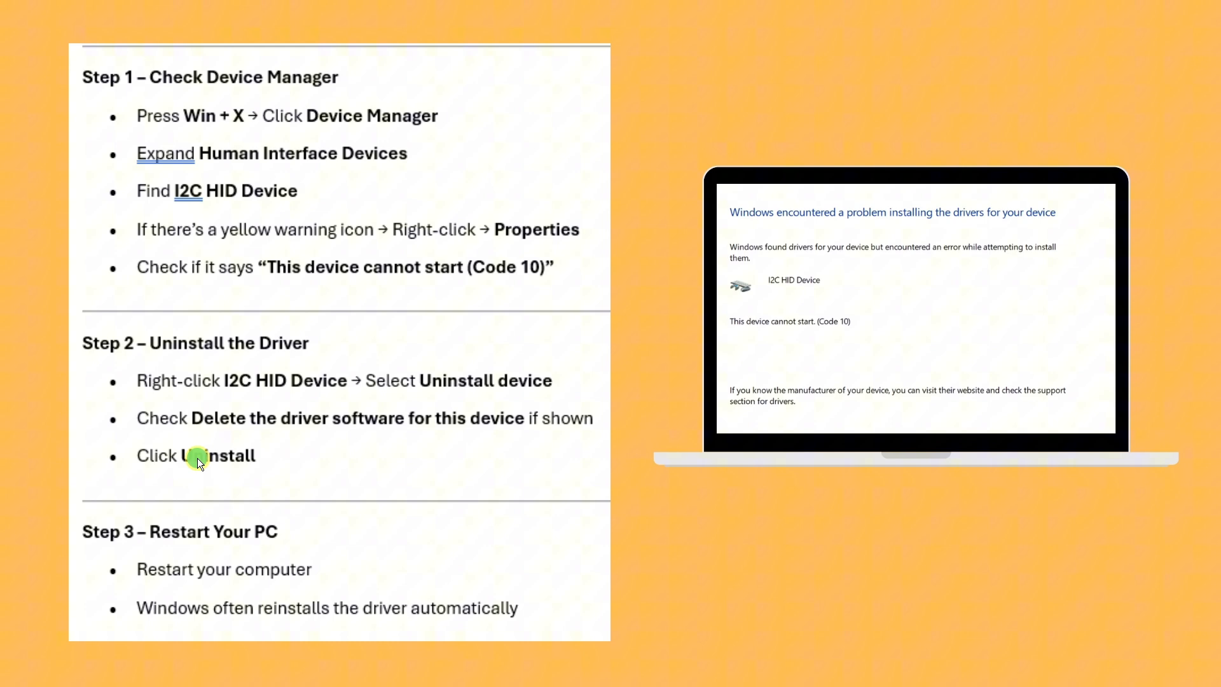
scroll(down, 3)
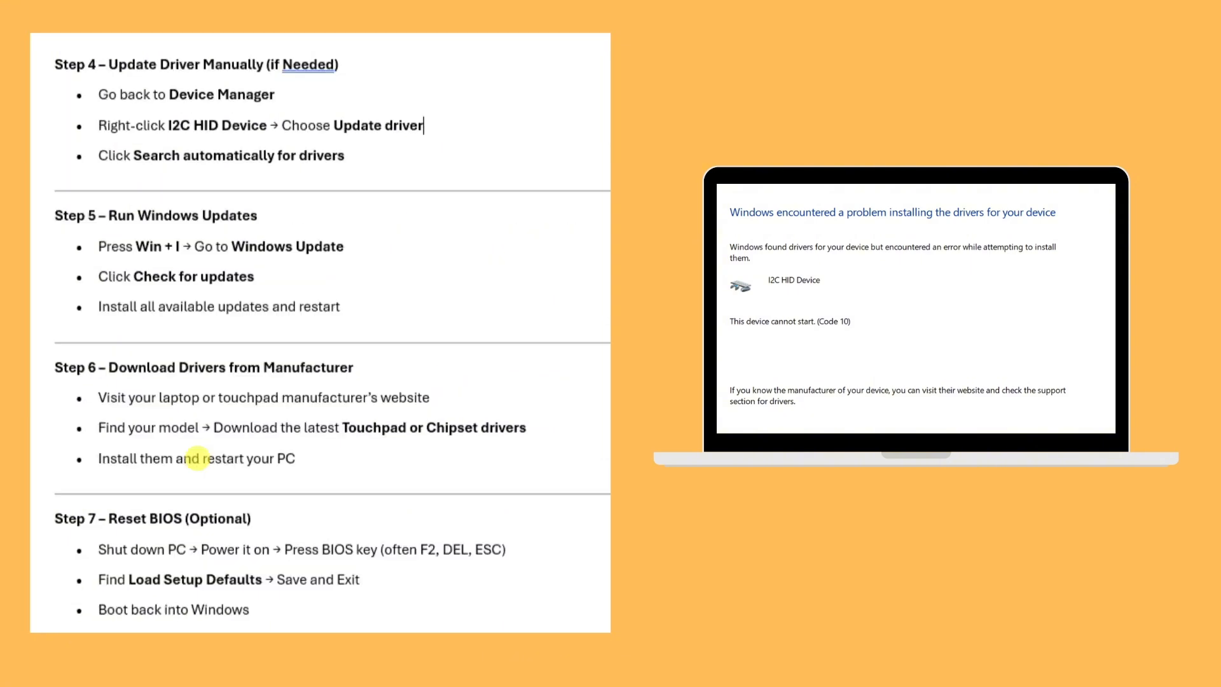